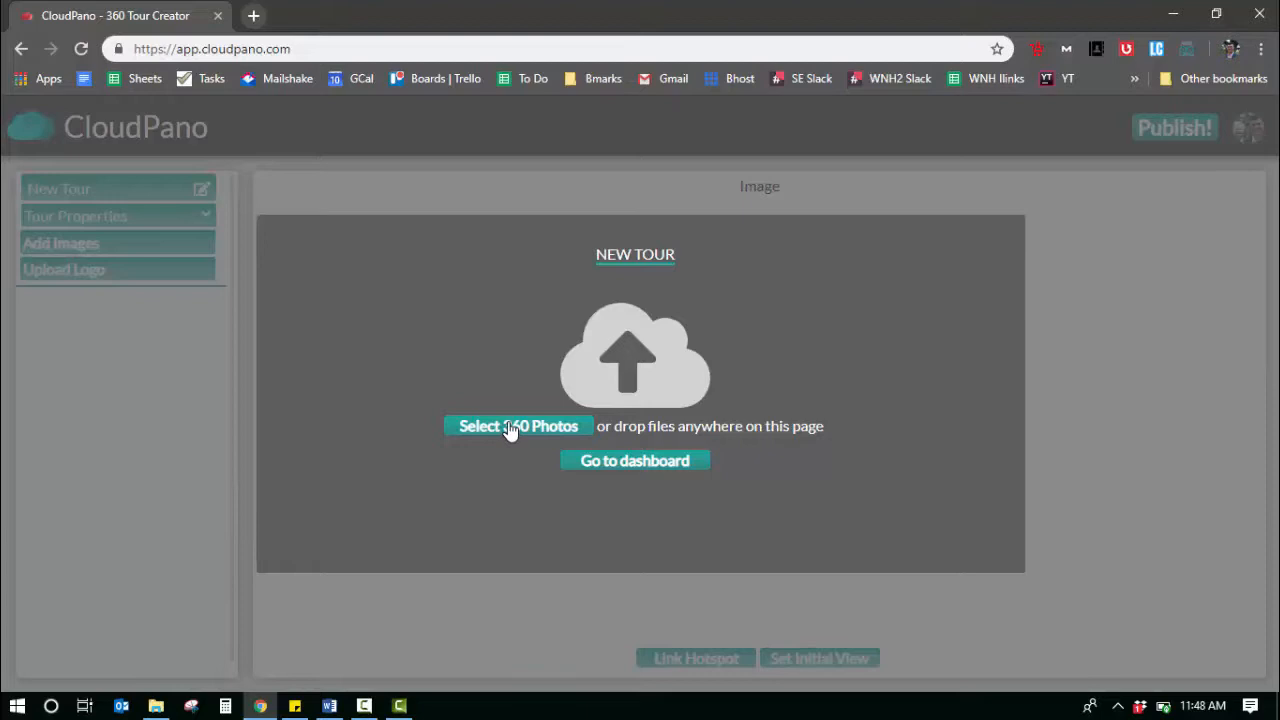
Upload living_final, pano+(1)+after and pano+(2)+after from the 360Photos folder as tour scenes
{"action": "left_click", "coordinate": [519, 425]}
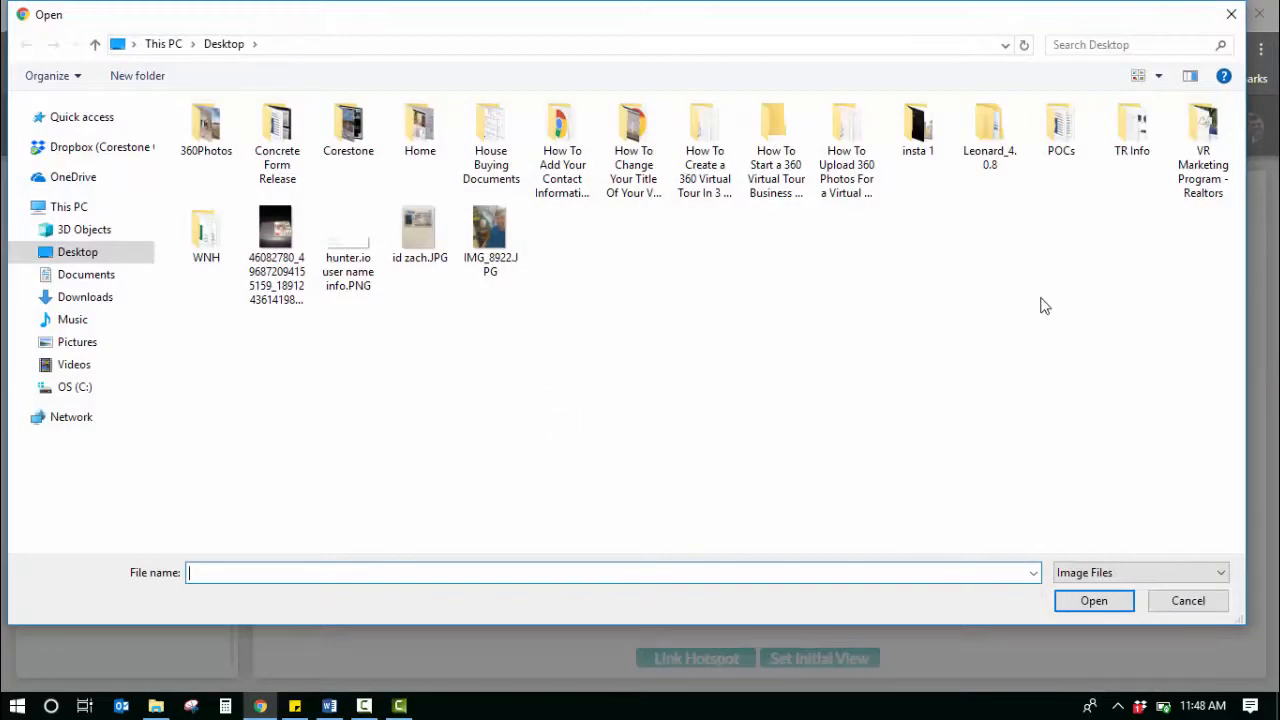
{"action": "double_click", "coordinate": [205, 130]}
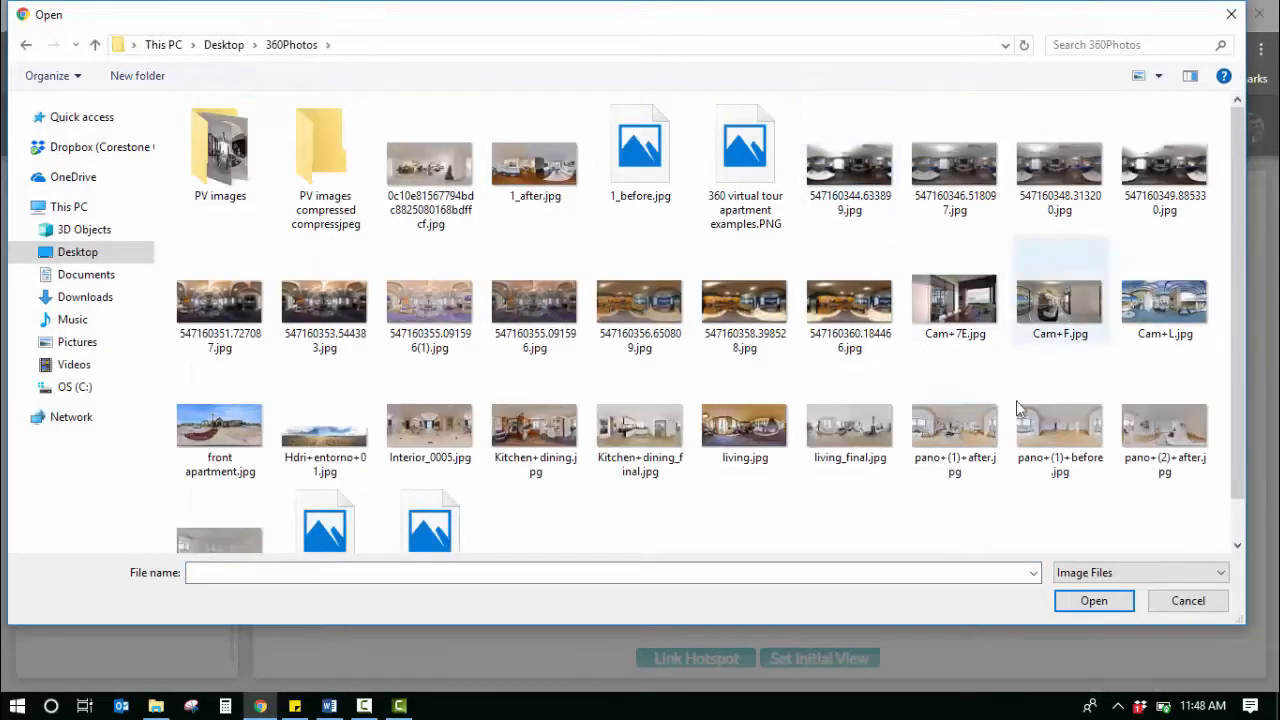
{"action": "left_click", "coordinate": [849, 428]}
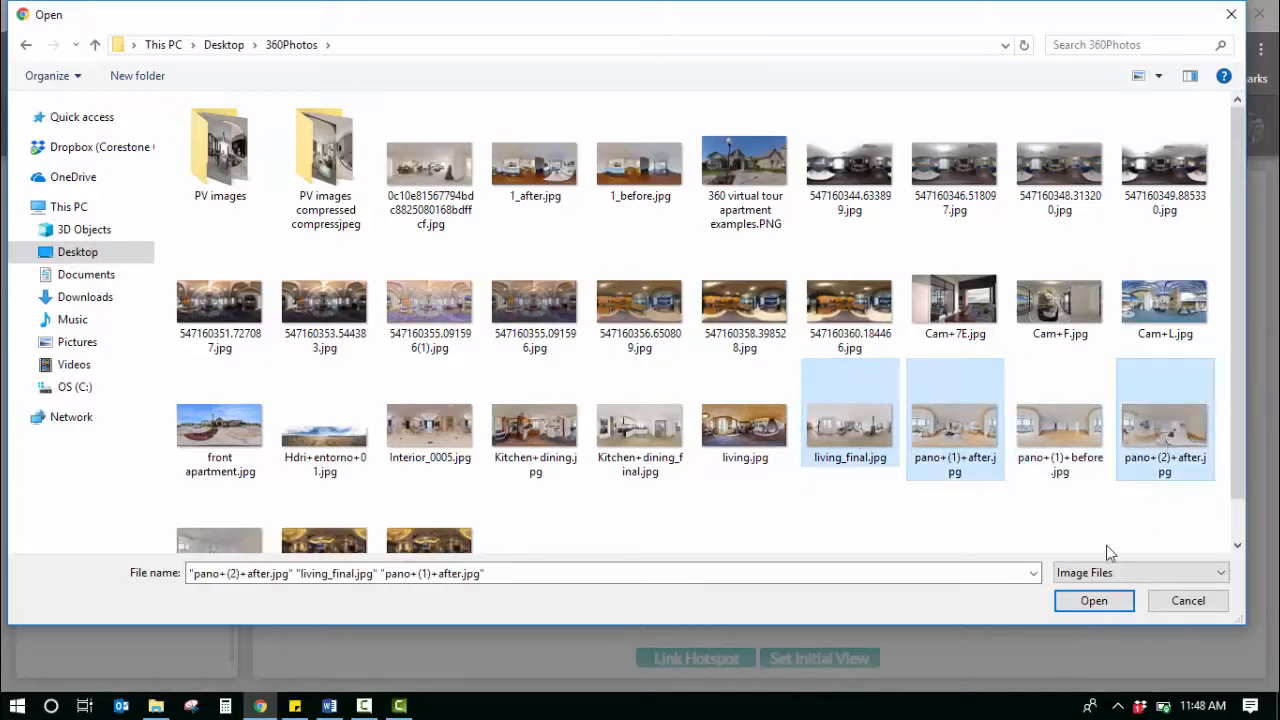
{"action": "left_click", "coordinate": [1093, 600]}
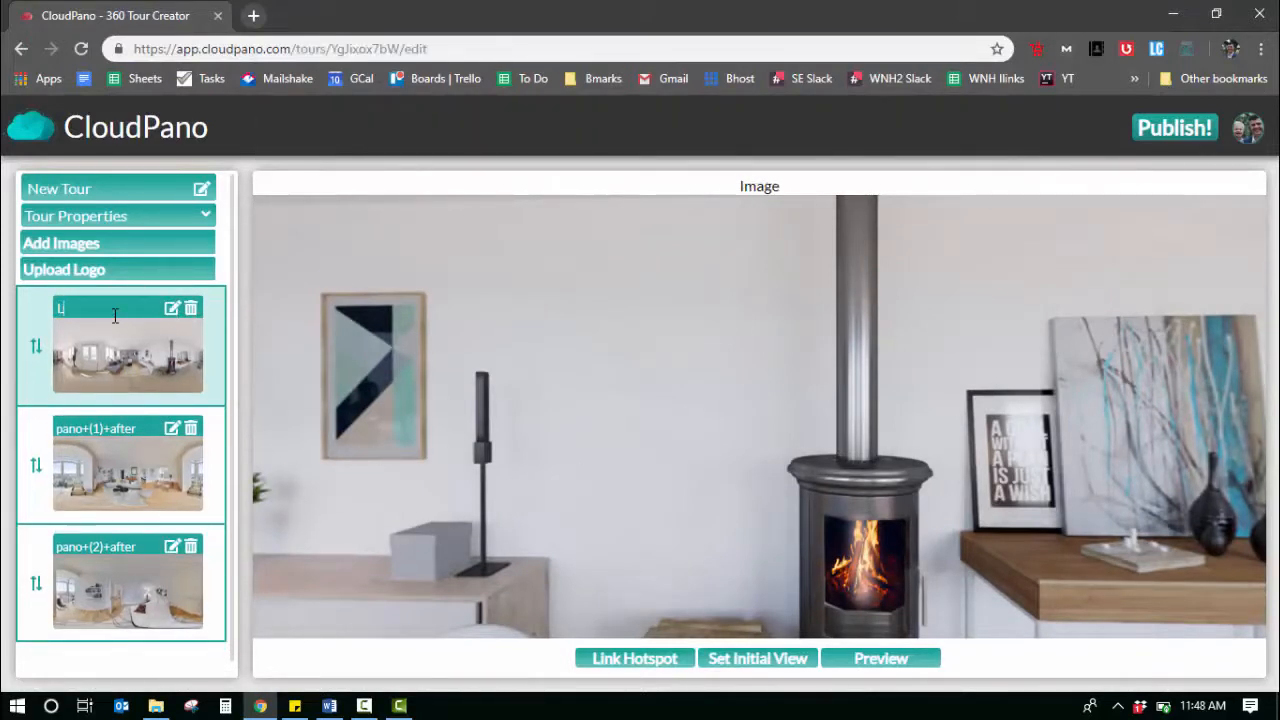
Title the three scenes Living, Den and Bedroom
{"action": "type", "text": "Livn"}
{"action": "left_click", "coordinate": [108, 546]}
{"action": "type", "text": "B"}
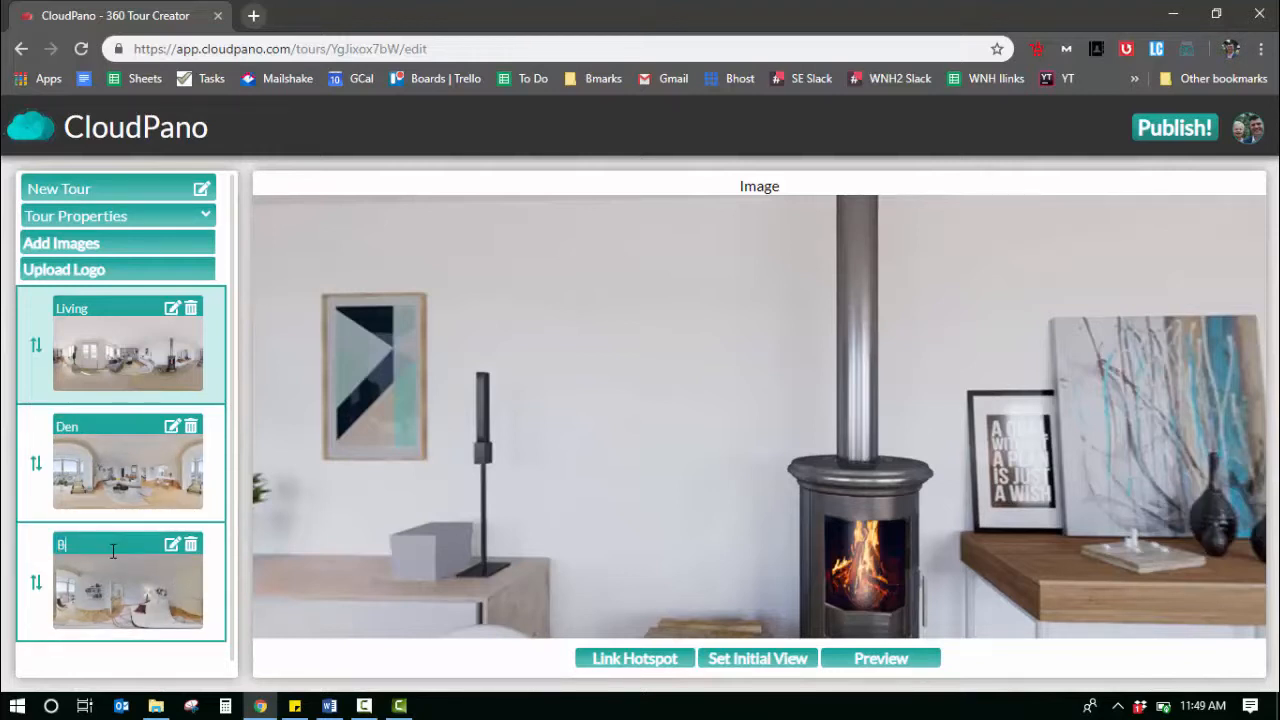
{"action": "type", "text": "edroom"}
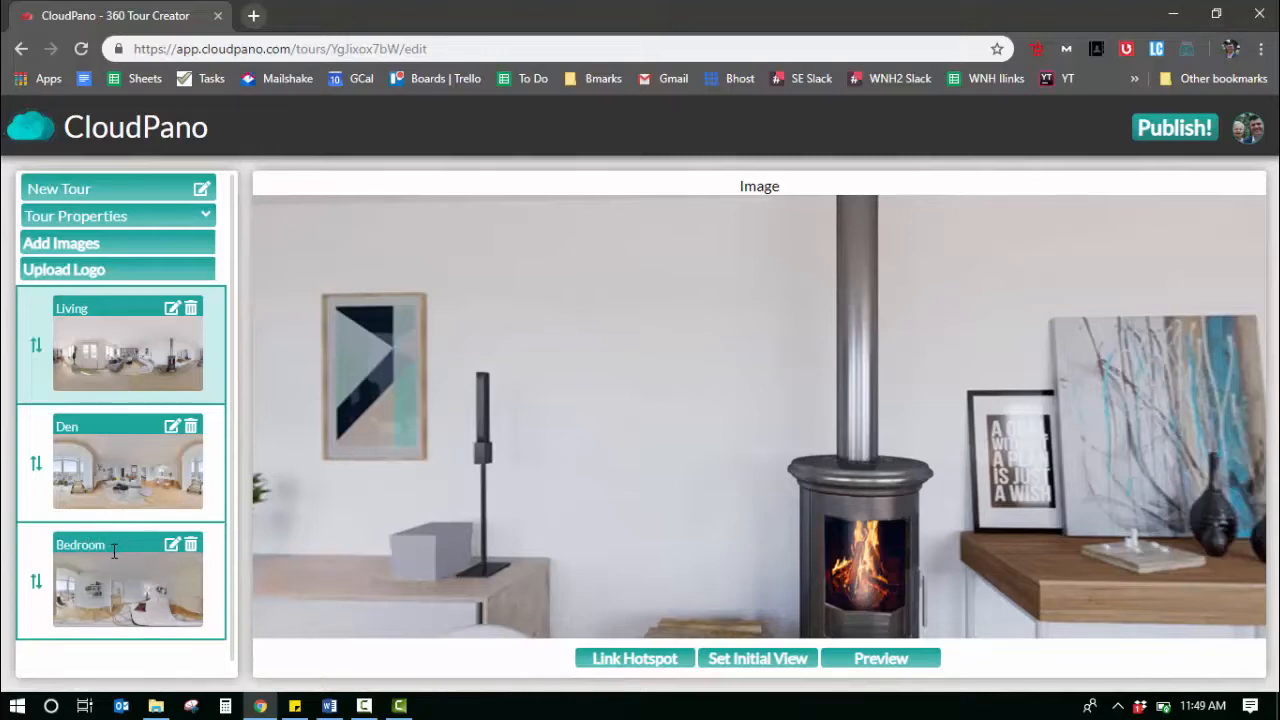
{"action": "mouse_move", "coordinate": [147, 365]}
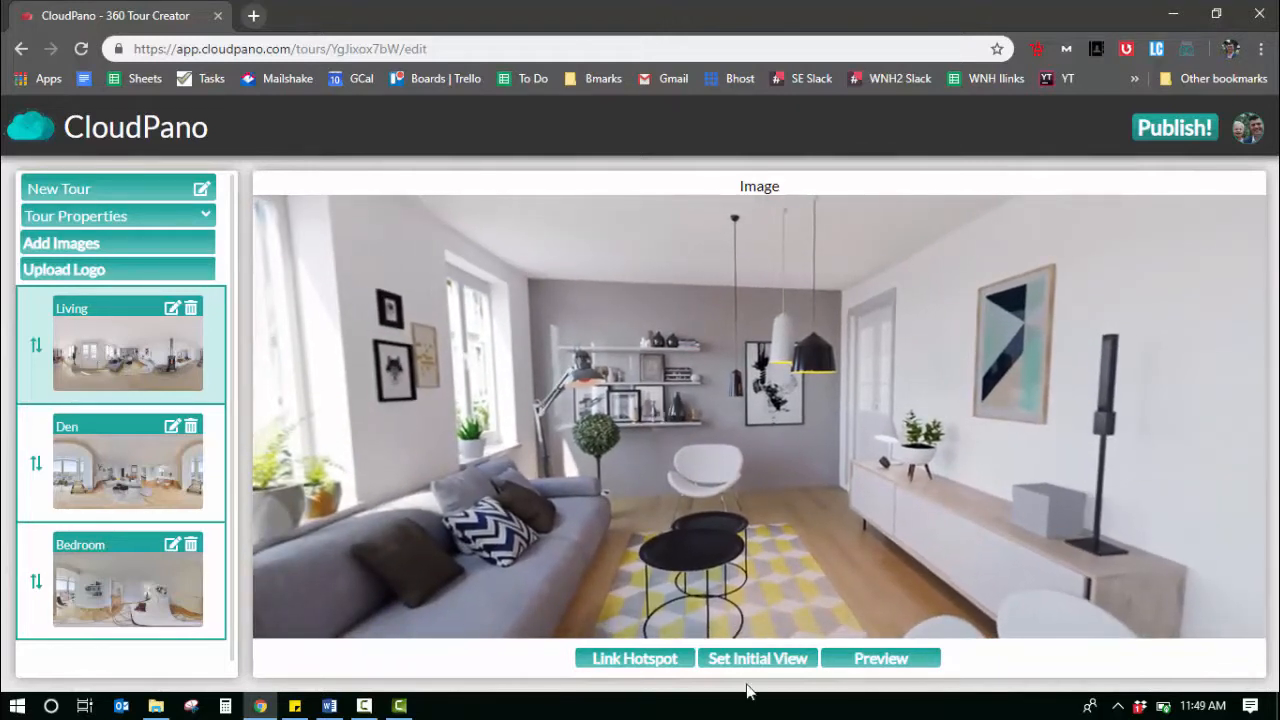
Save the current Living view as its initial view
{"action": "left_click", "coordinate": [757, 658]}
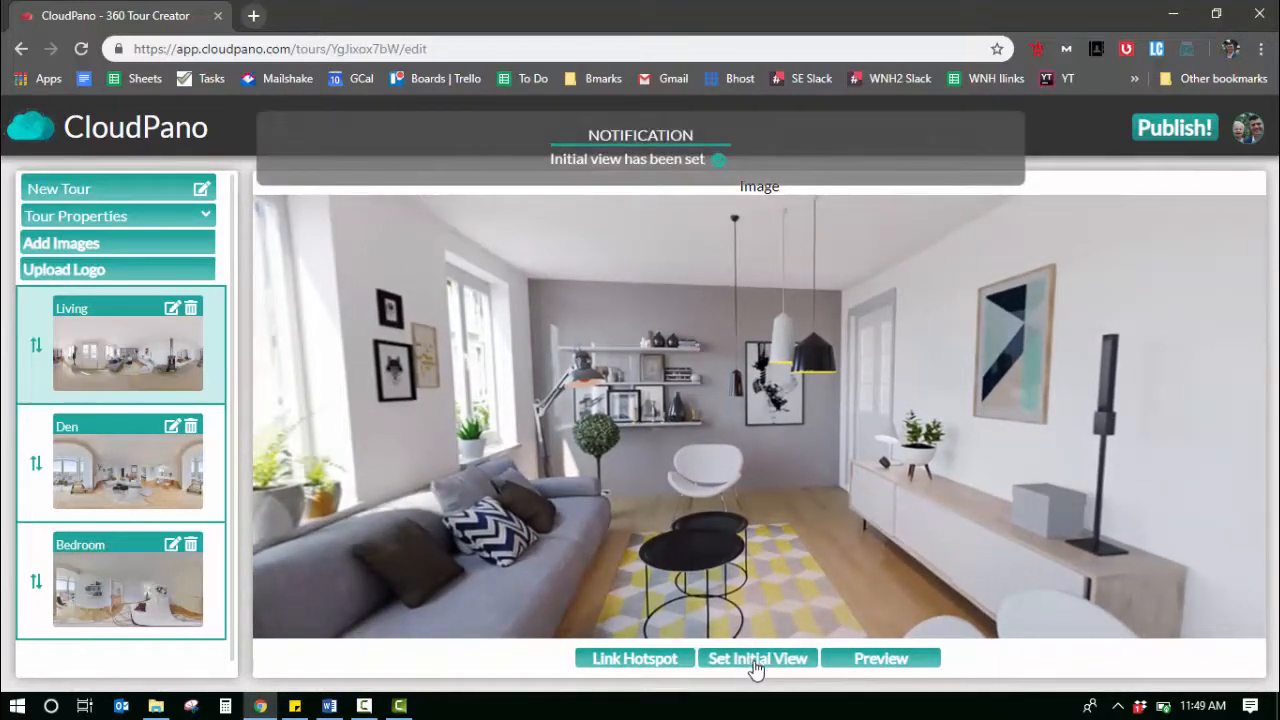
{"action": "left_click", "coordinate": [757, 658]}
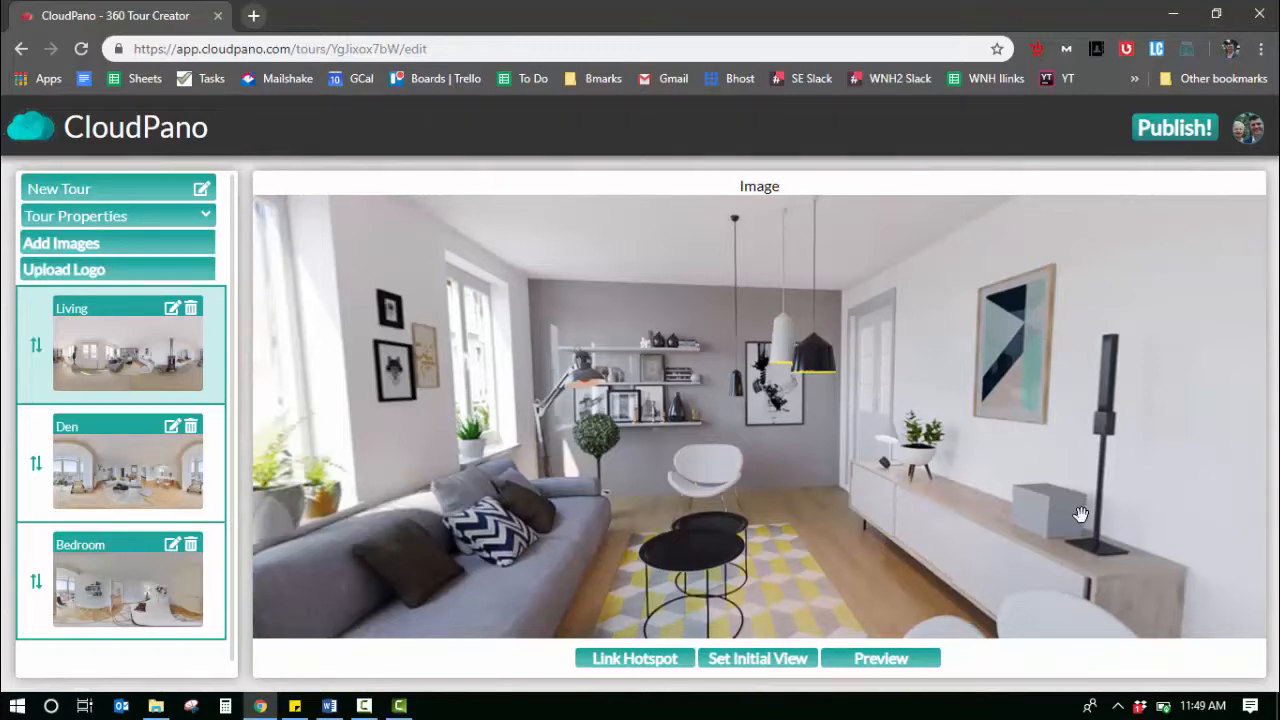
{"action": "mouse_move", "coordinate": [640, 663]}
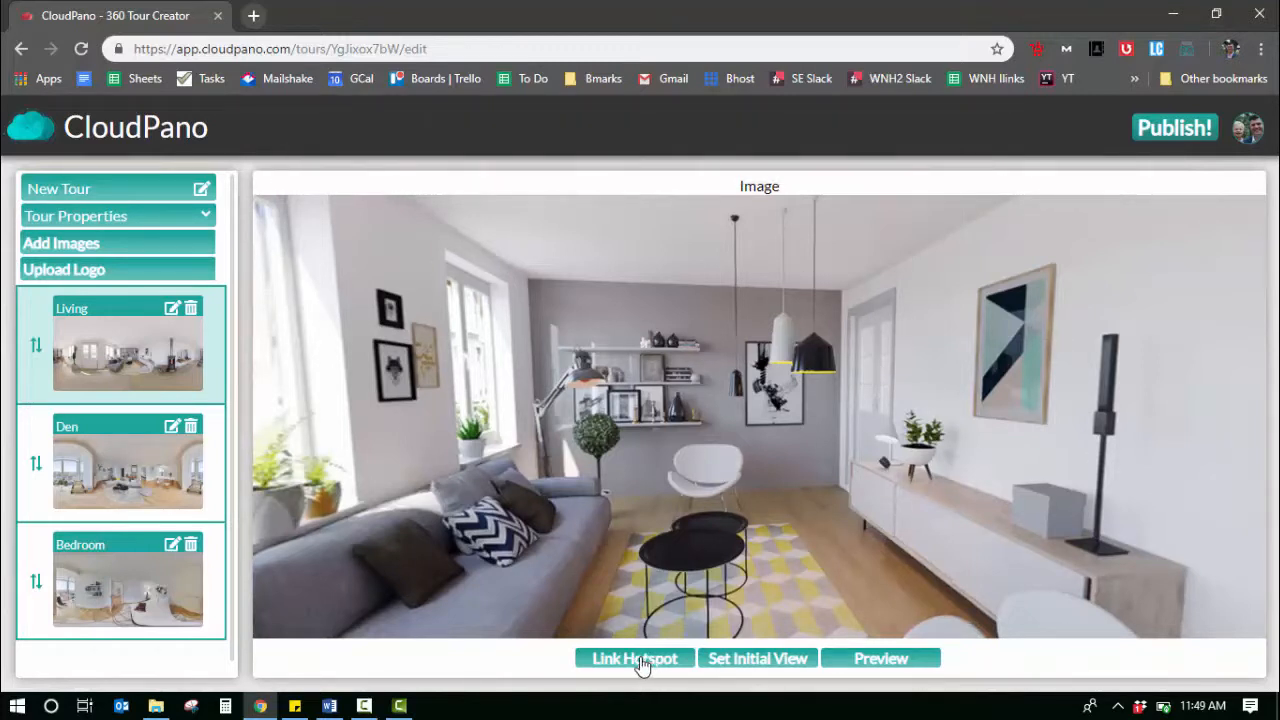
Add a hotspot in Living linking to Den and follow it to the Den scene
{"action": "left_click", "coordinate": [634, 658]}
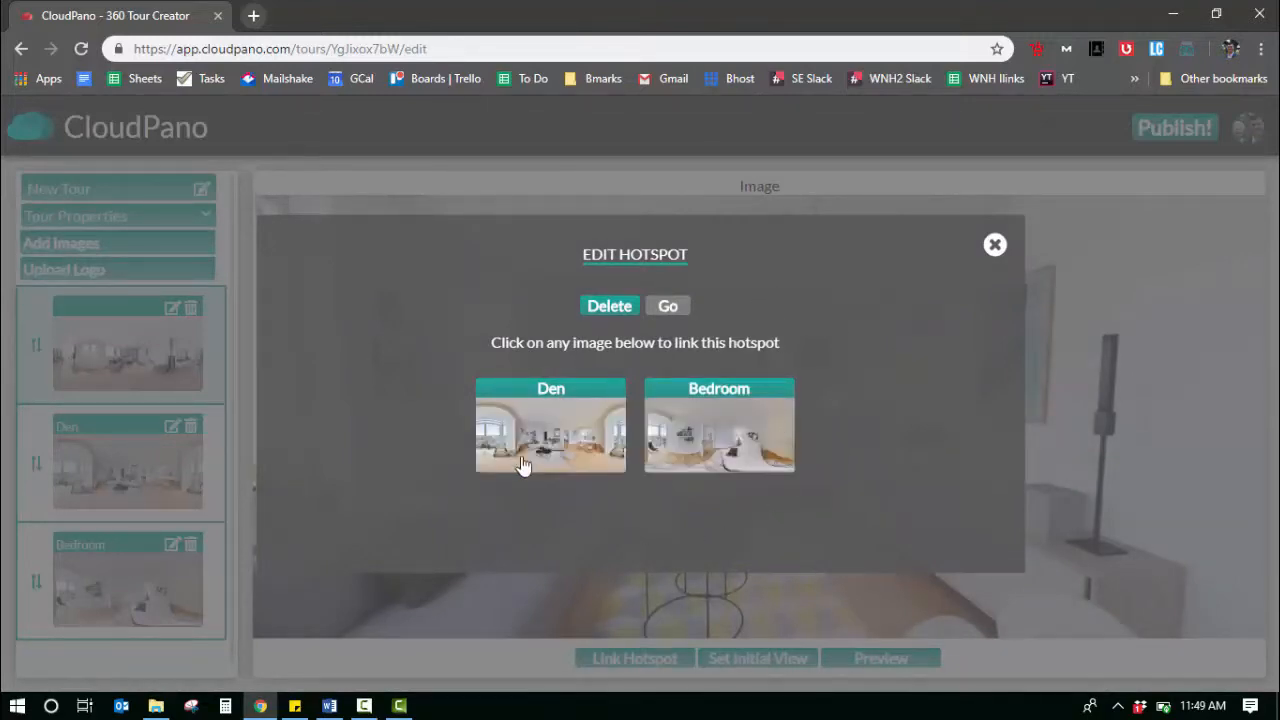
{"action": "left_click", "coordinate": [994, 244]}
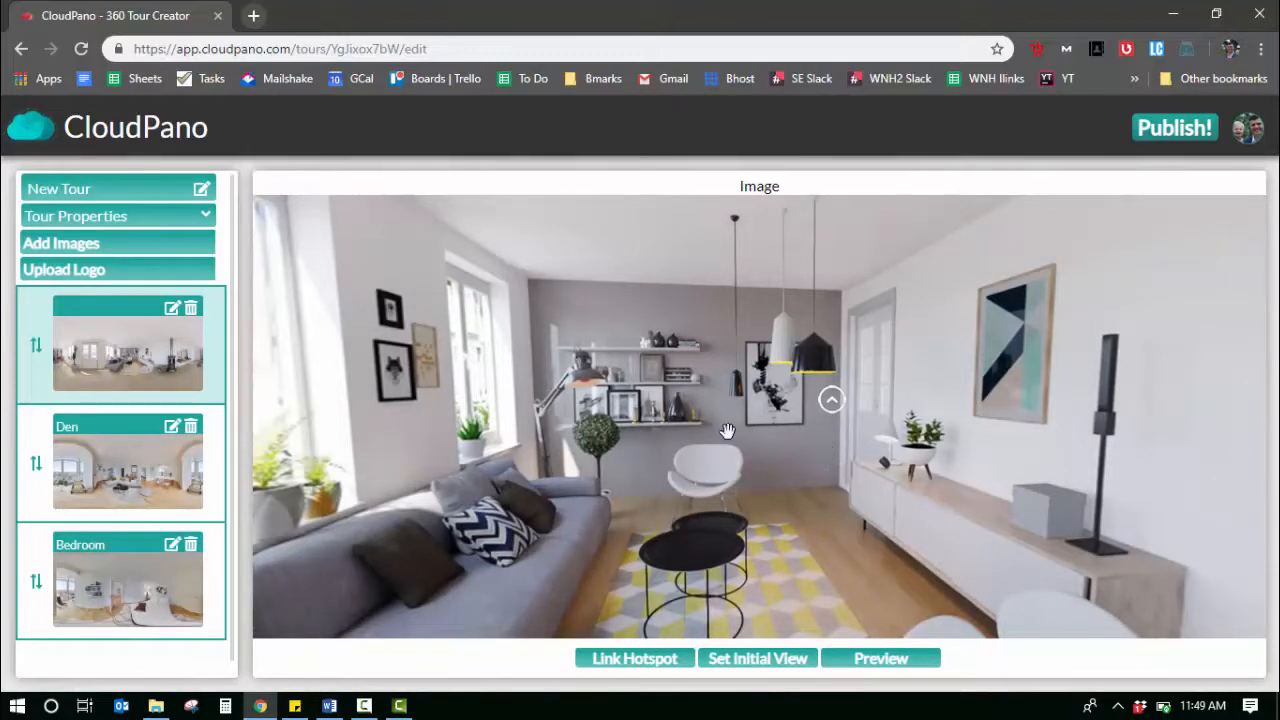
{"action": "left_click", "coordinate": [127, 462]}
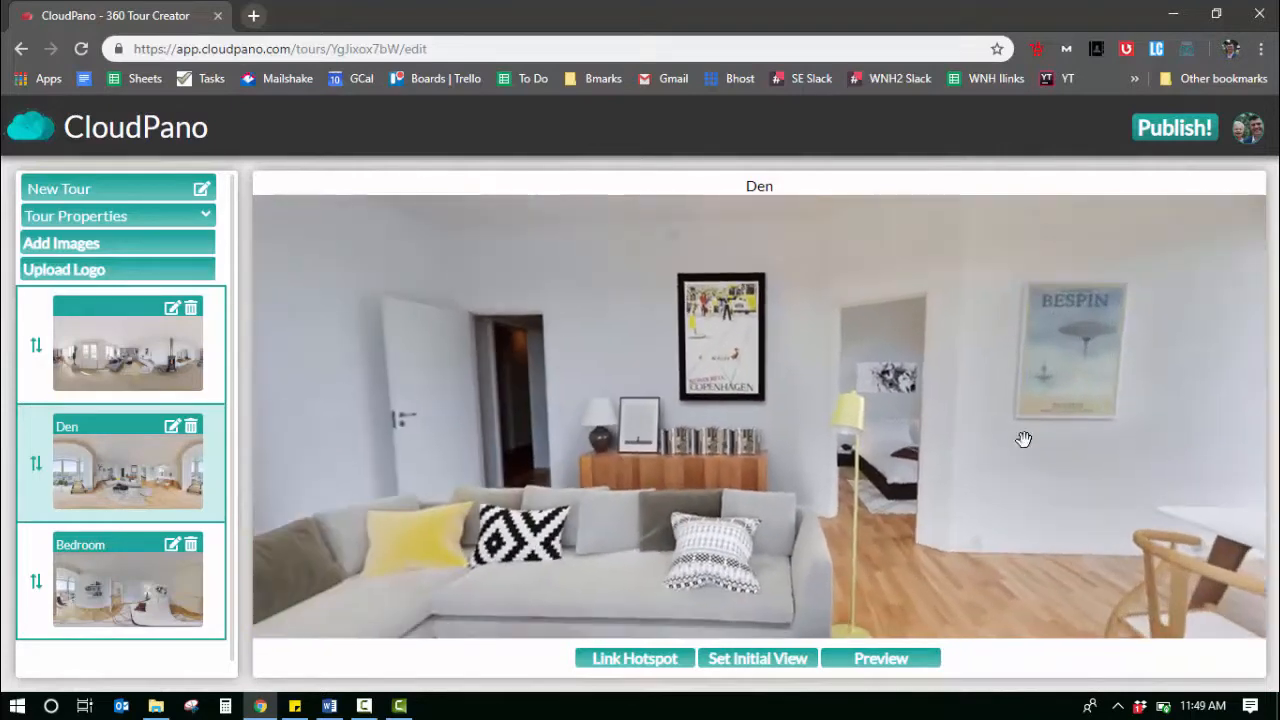
Add a hotspot in Den linking back to the Living scene
{"action": "left_click", "coordinate": [634, 658]}
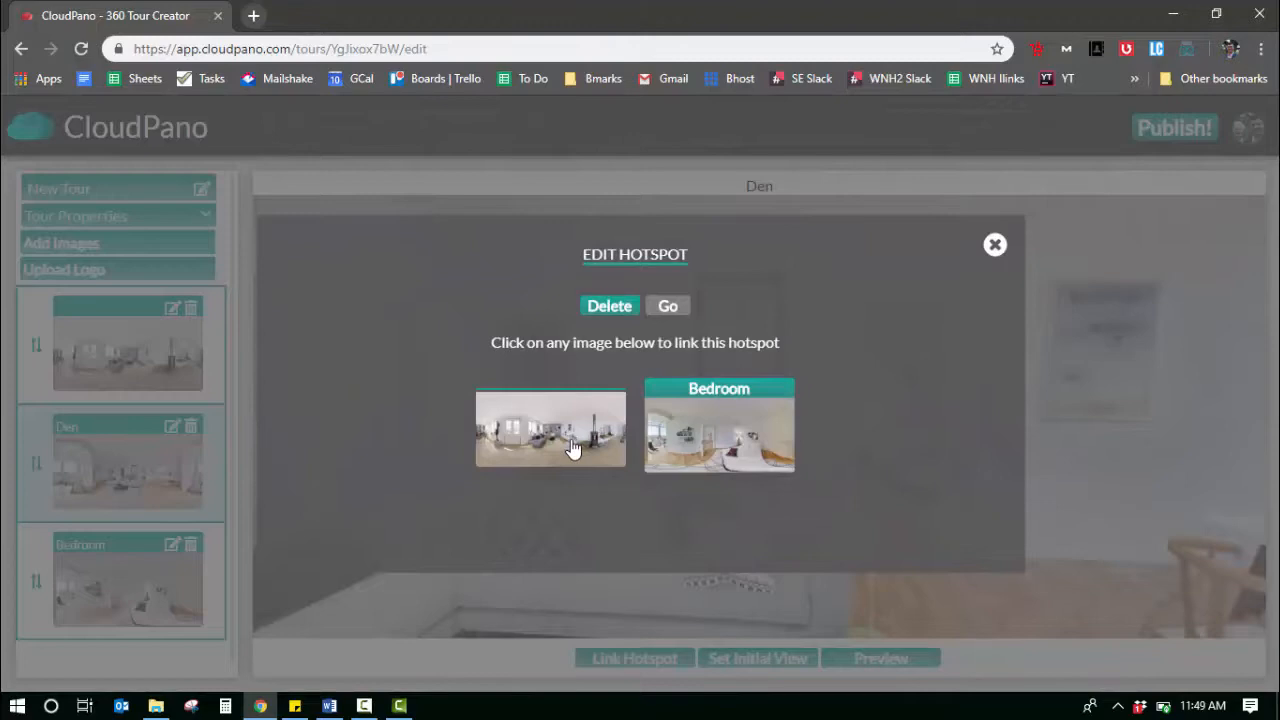
{"action": "mouse_move", "coordinate": [556, 428]}
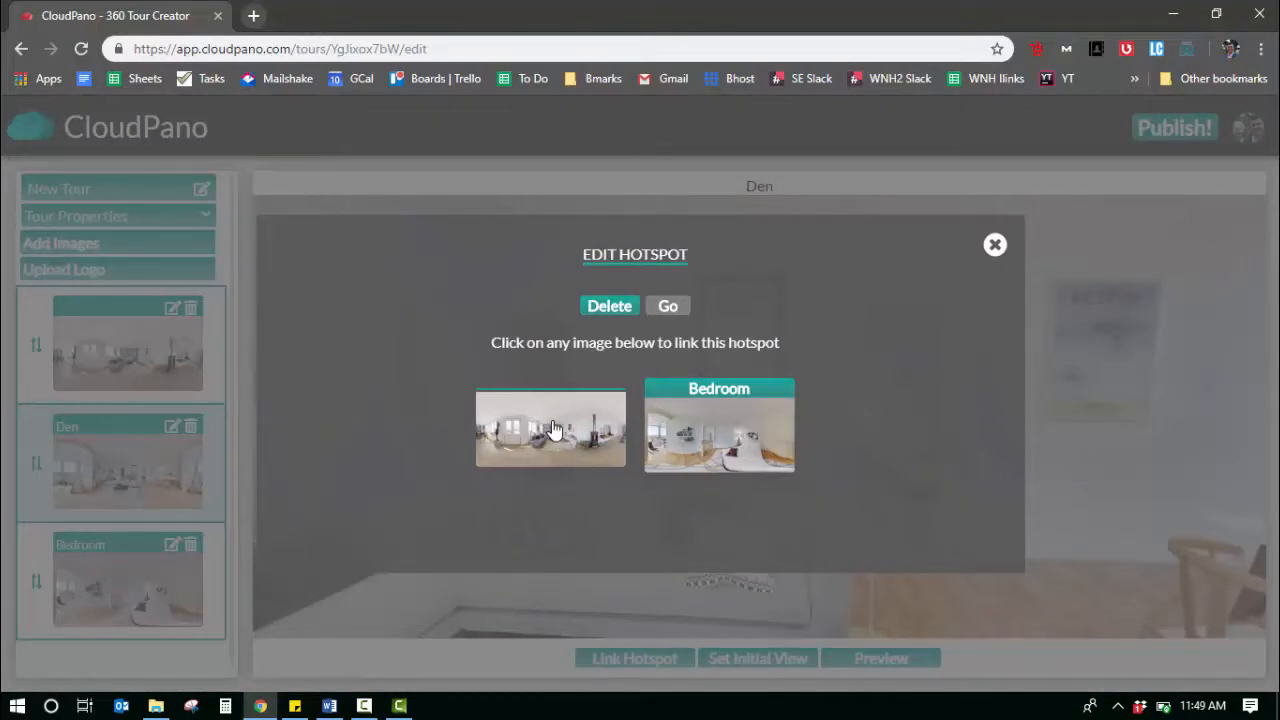
{"action": "left_click", "coordinate": [995, 244]}
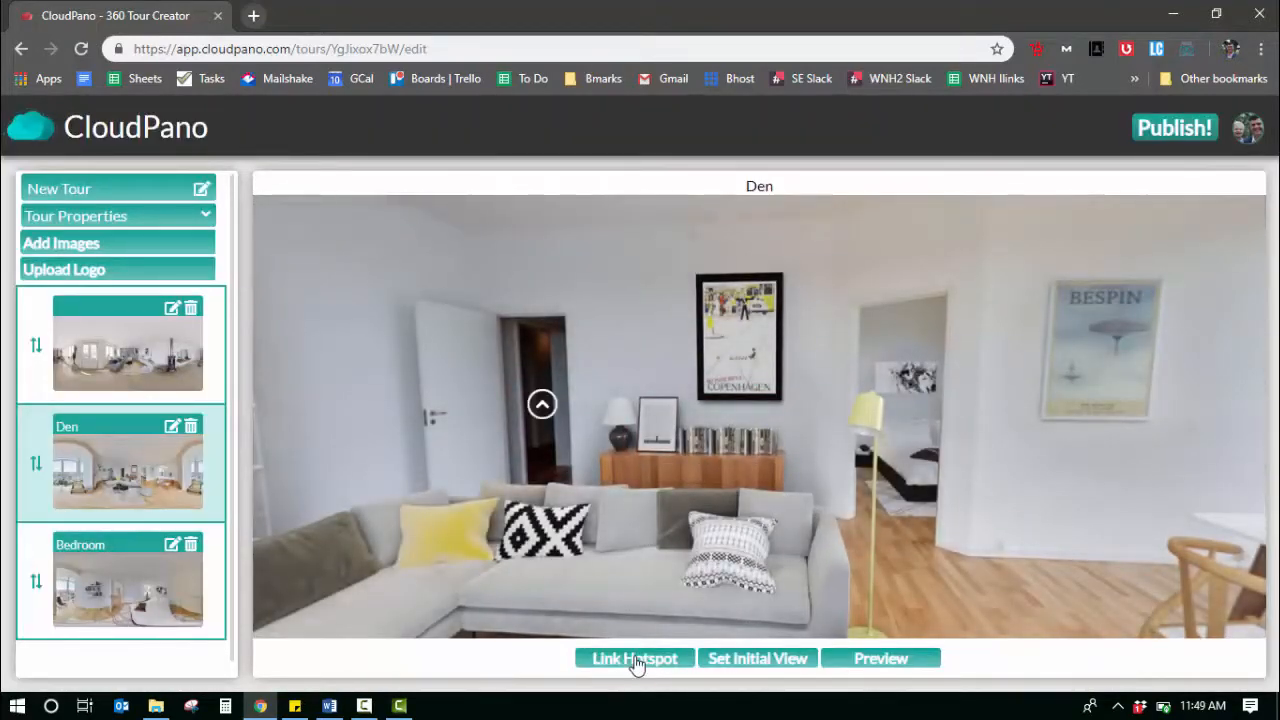
Add a doorway hotspot in Den linking to Bedroom and go to the Bedroom scene
{"action": "left_click", "coordinate": [634, 658]}
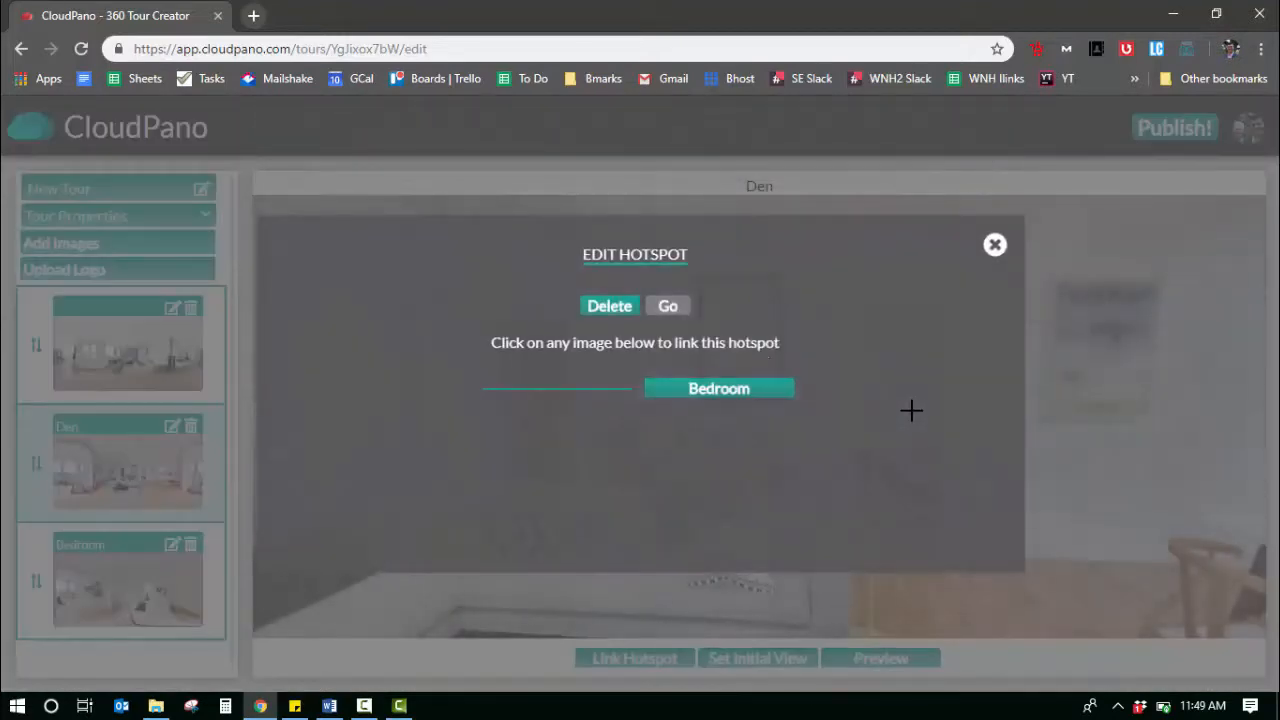
{"action": "left_click", "coordinate": [995, 244]}
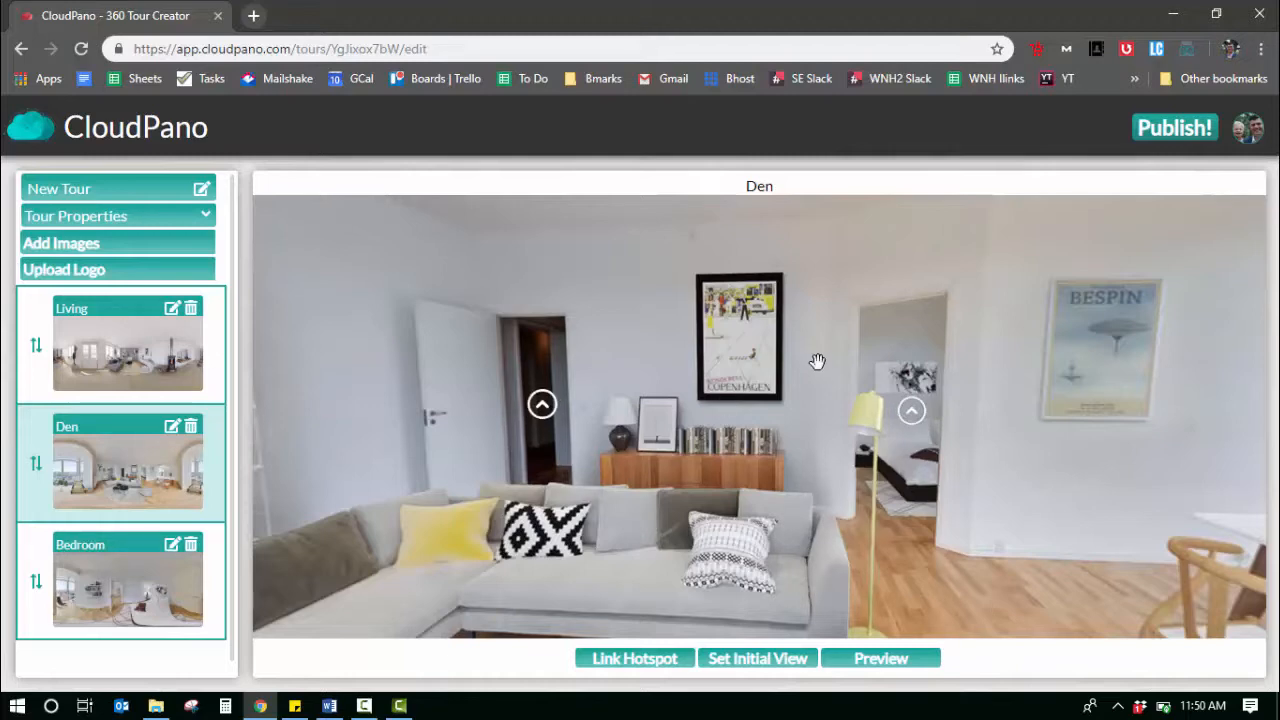
{"action": "left_click", "coordinate": [127, 582]}
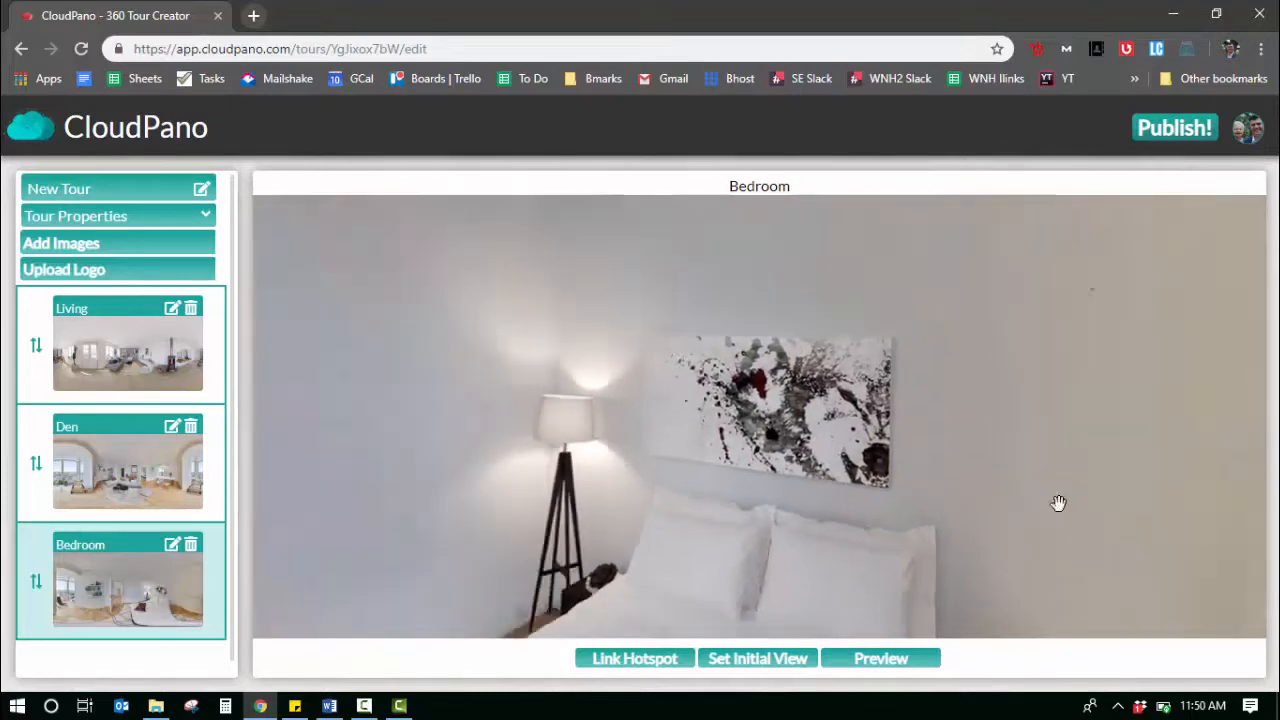
Make the doorway view Bedroom's initial view and add a doorway hotspot linking to Den
{"action": "left_click", "coordinate": [757, 658]}
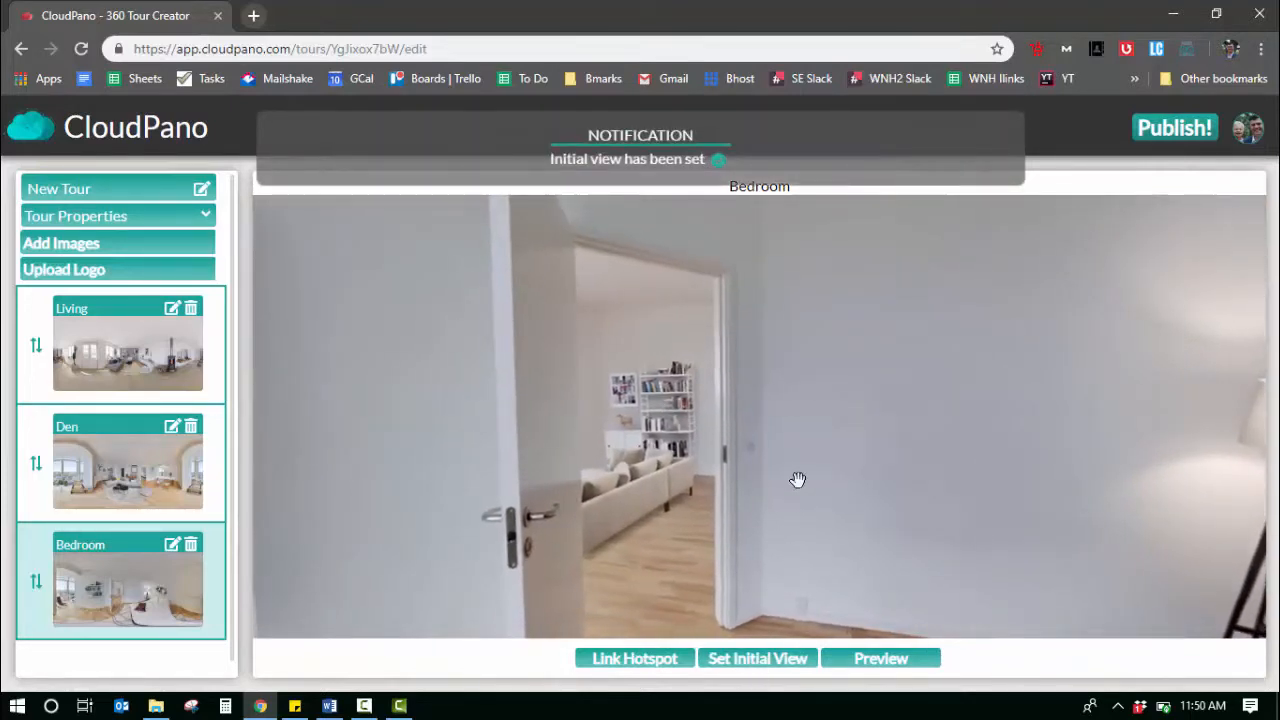
{"action": "left_click", "coordinate": [634, 658]}
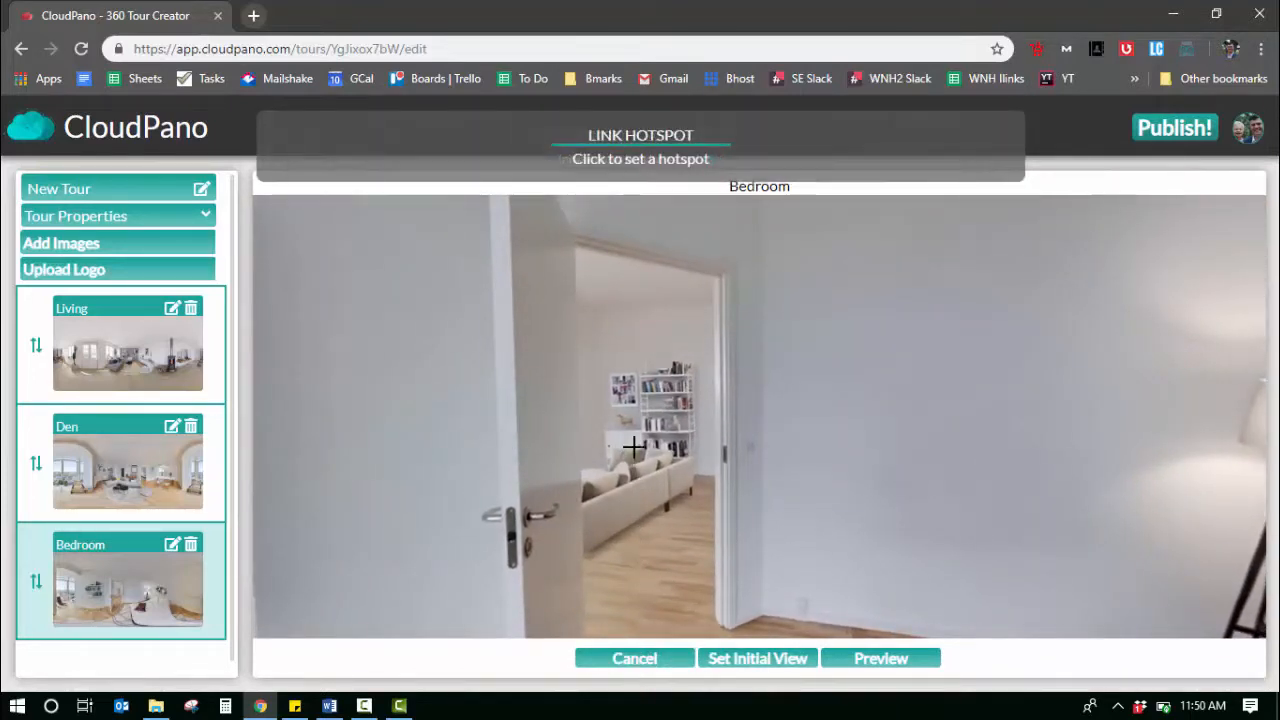
{"action": "left_click", "coordinate": [635, 447]}
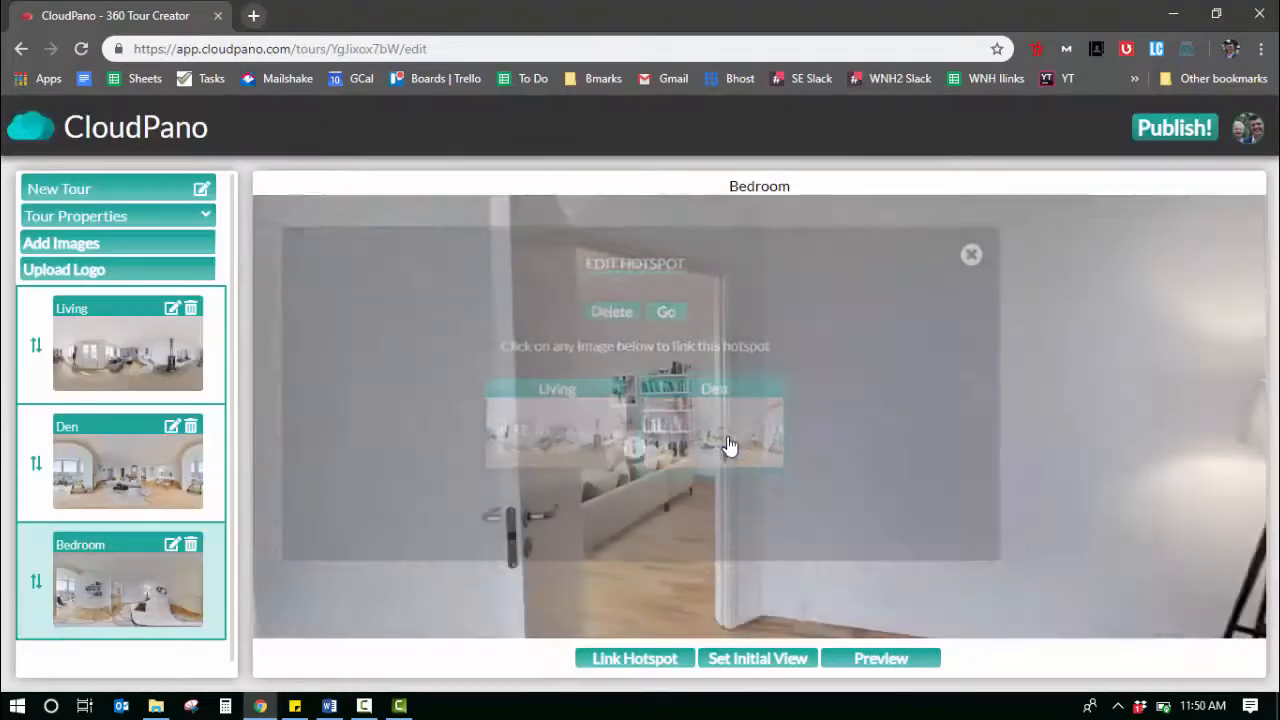
{"action": "left_click", "coordinate": [970, 254]}
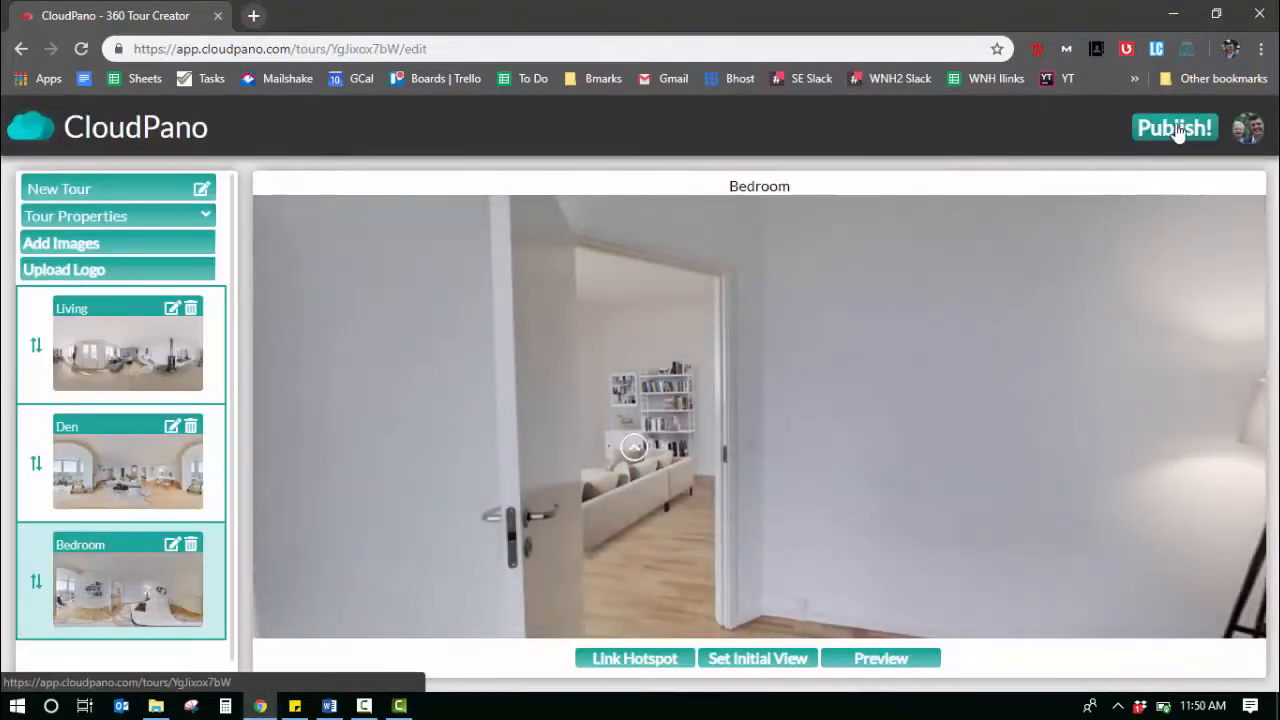
Publish the tour, decline paid branding removal and show the live viewer
{"action": "left_click", "coordinate": [1174, 128]}
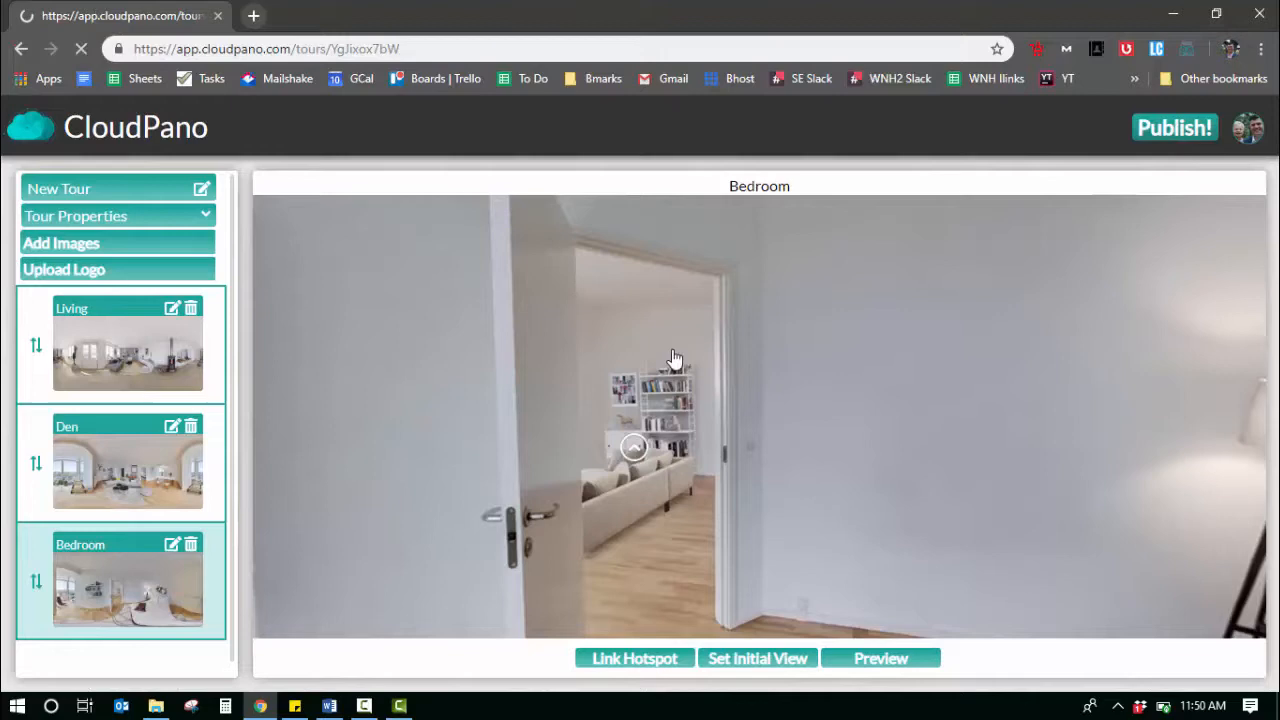
{"action": "left_click", "coordinate": [1174, 128]}
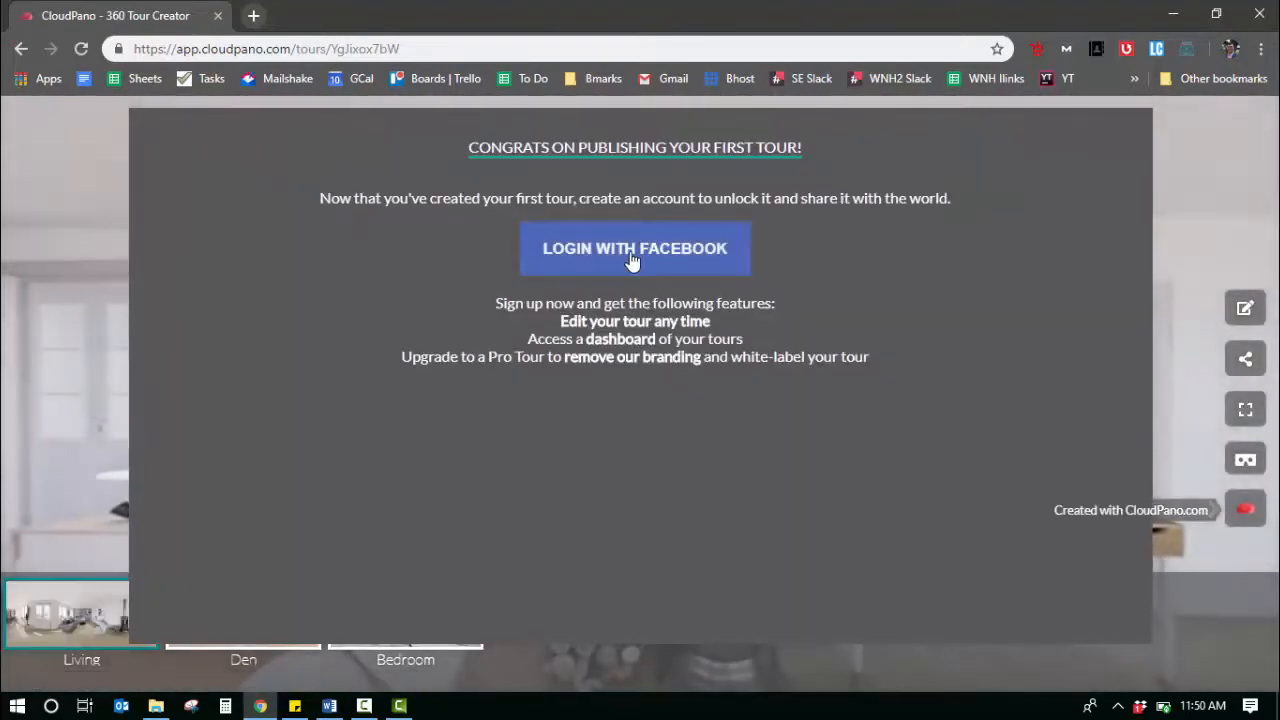
{"action": "left_click", "coordinate": [634, 248]}
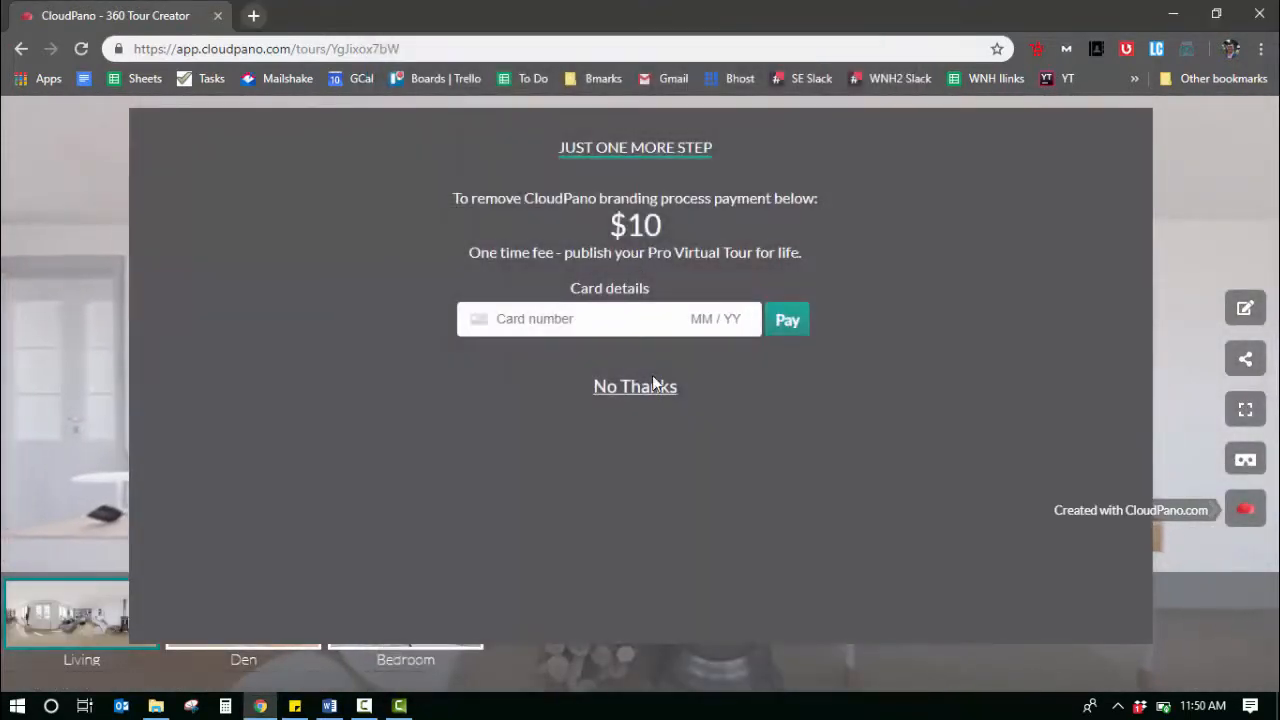
{"action": "mouse_move", "coordinate": [635, 390]}
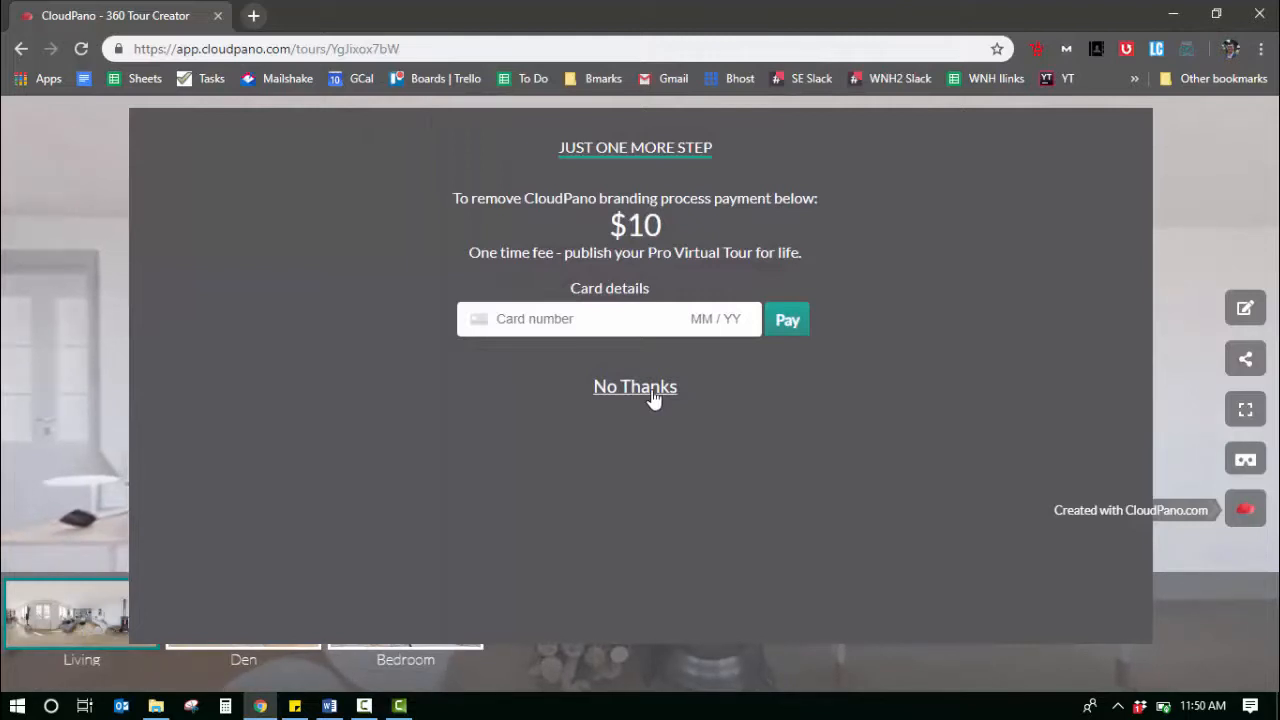
{"action": "left_click", "coordinate": [635, 387]}
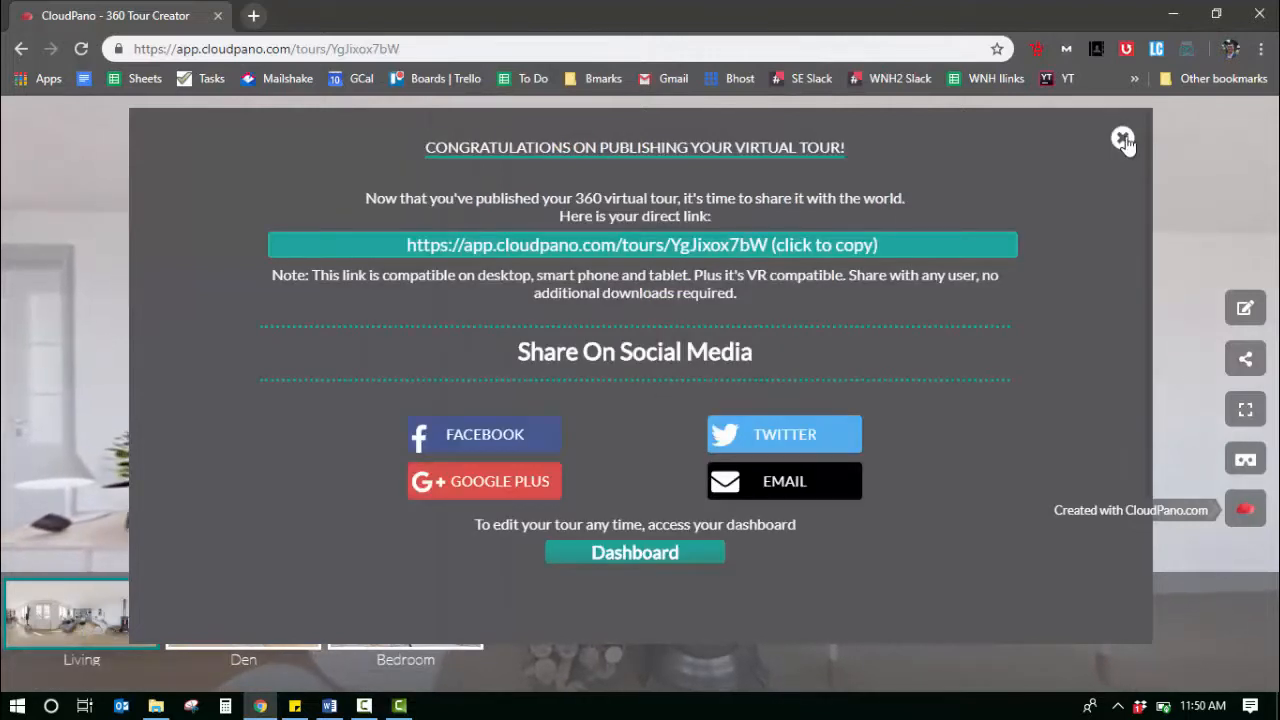
{"action": "left_click", "coordinate": [1122, 138]}
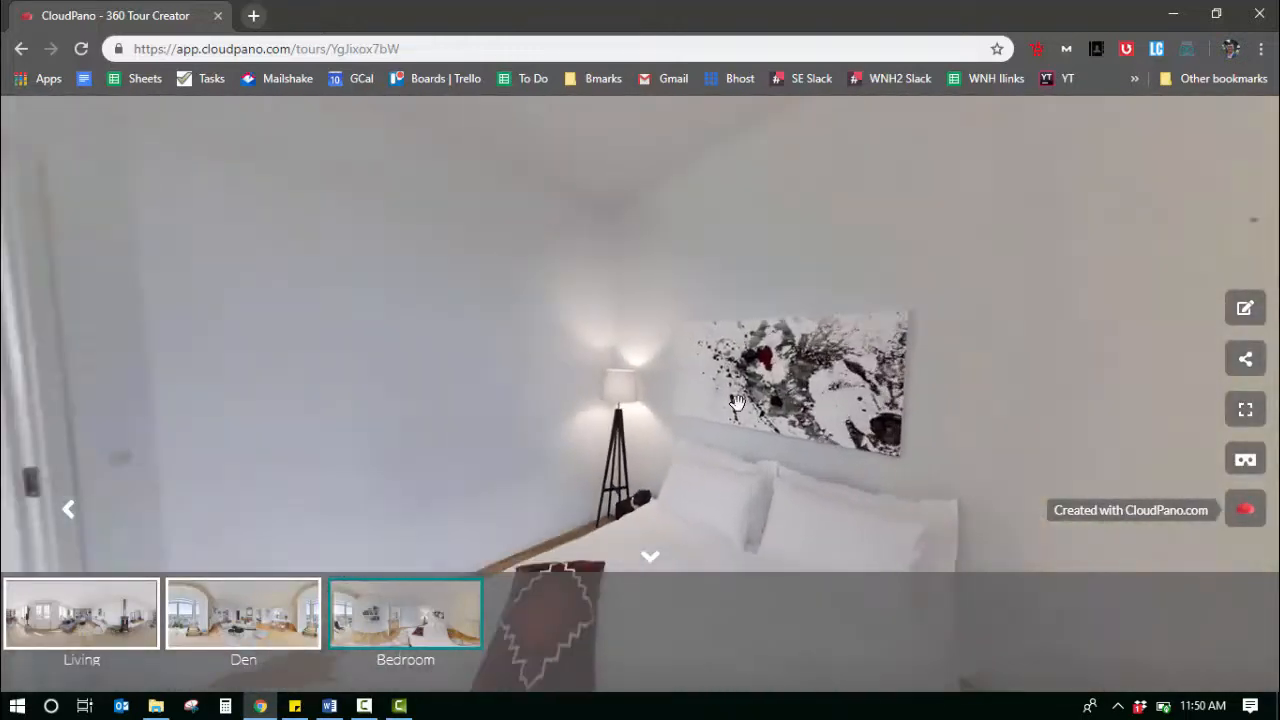
Navigate from Bedroom through the hotspot to Den and switch to VR viewing
{"action": "left_click_drag", "start_coordinate": [735, 400], "coordinate": [745, 240]}
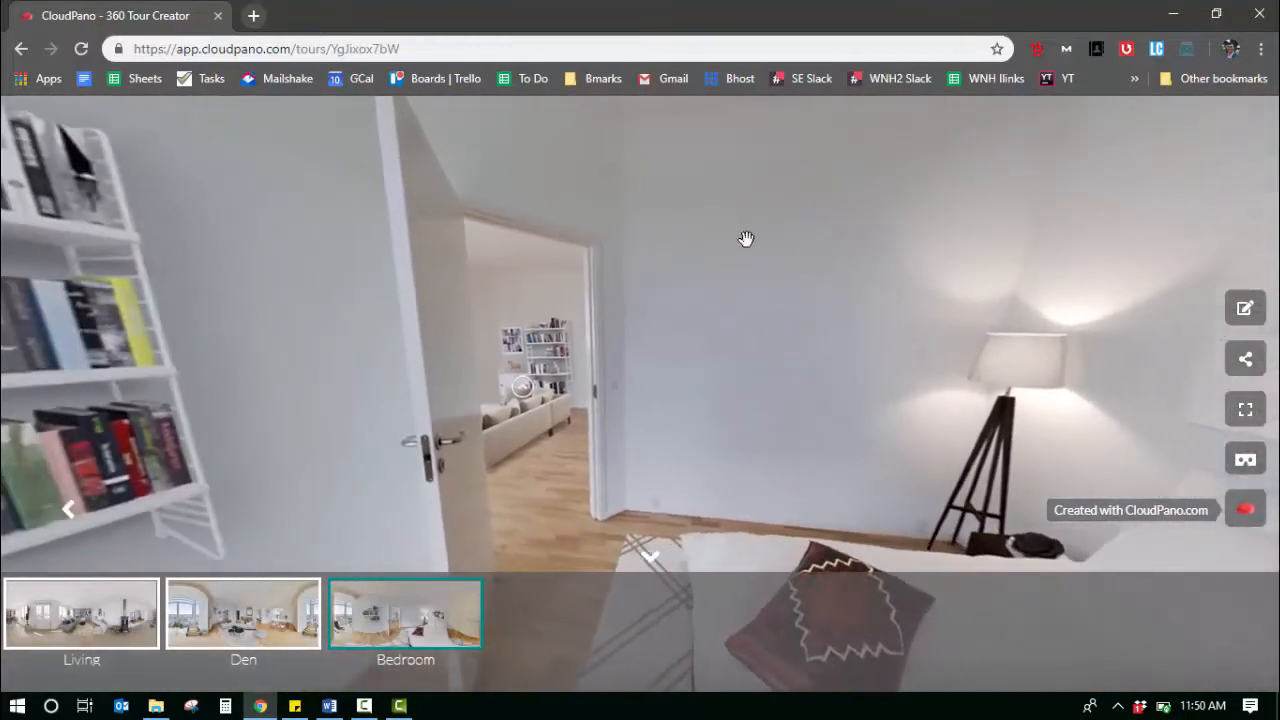
{"action": "left_click_drag", "start_coordinate": [745, 238], "coordinate": [535, 388]}
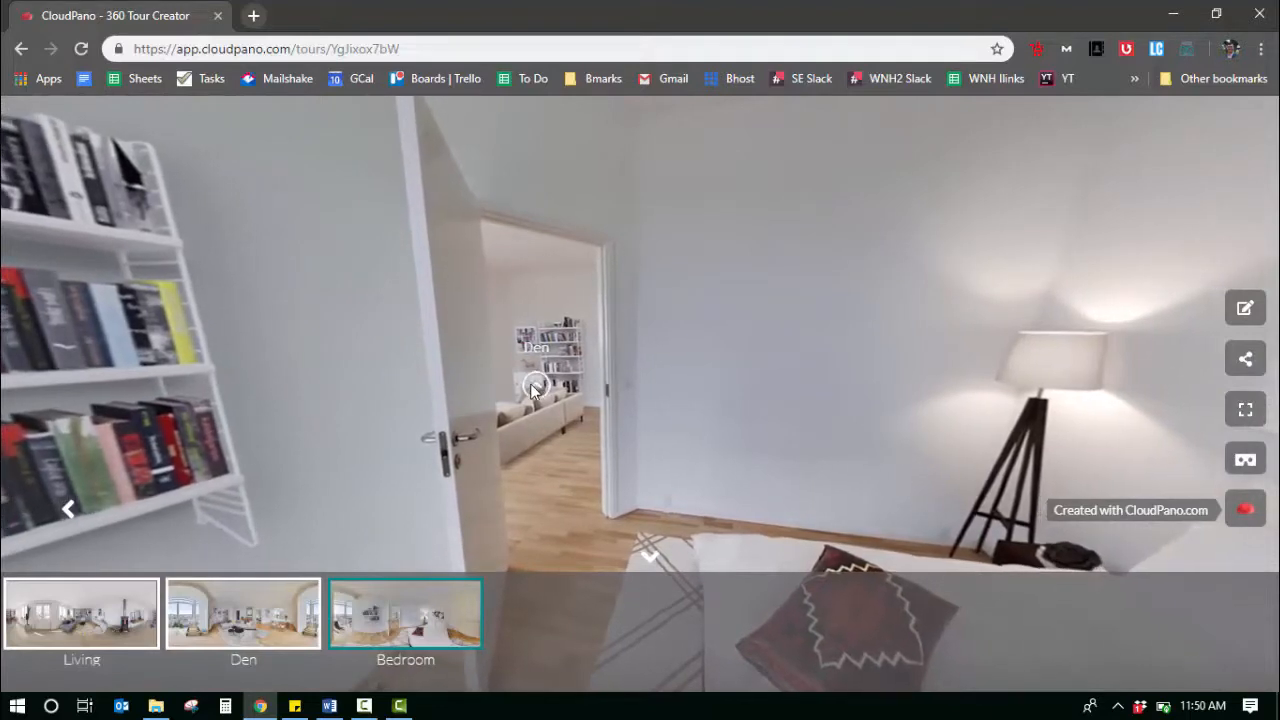
{"action": "left_click", "coordinate": [243, 613]}
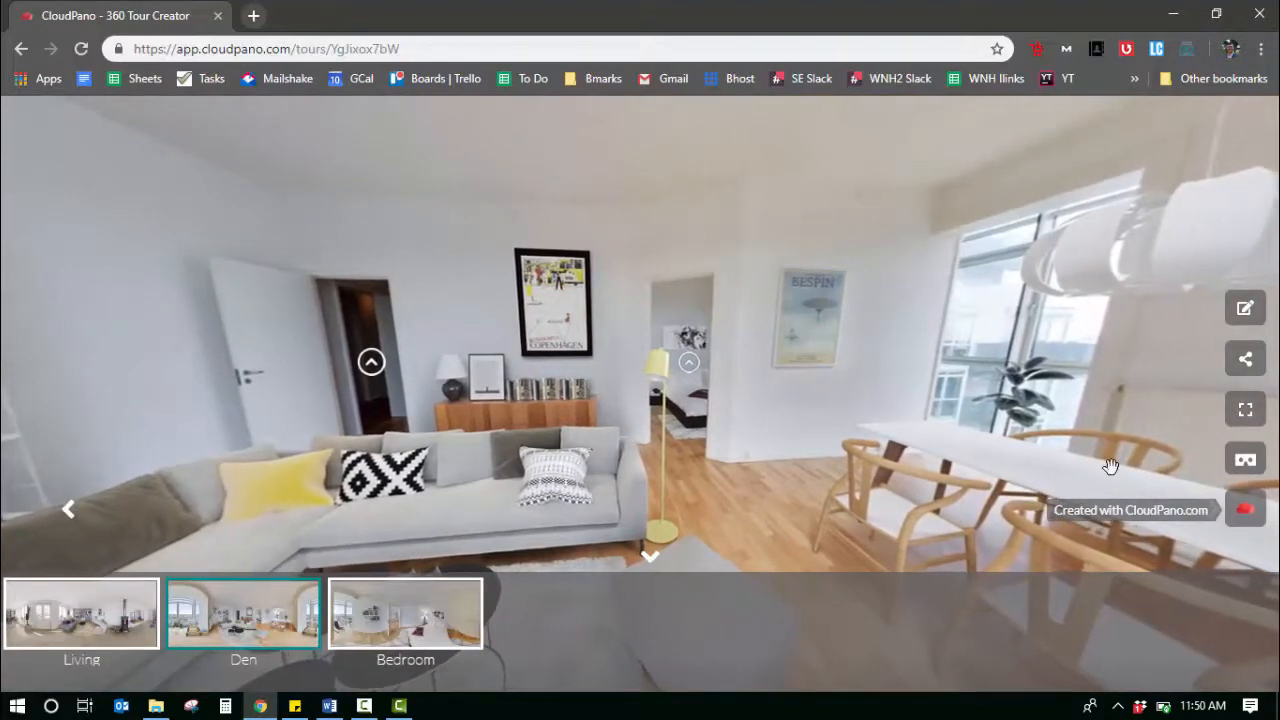
{"action": "left_click", "coordinate": [1245, 459]}
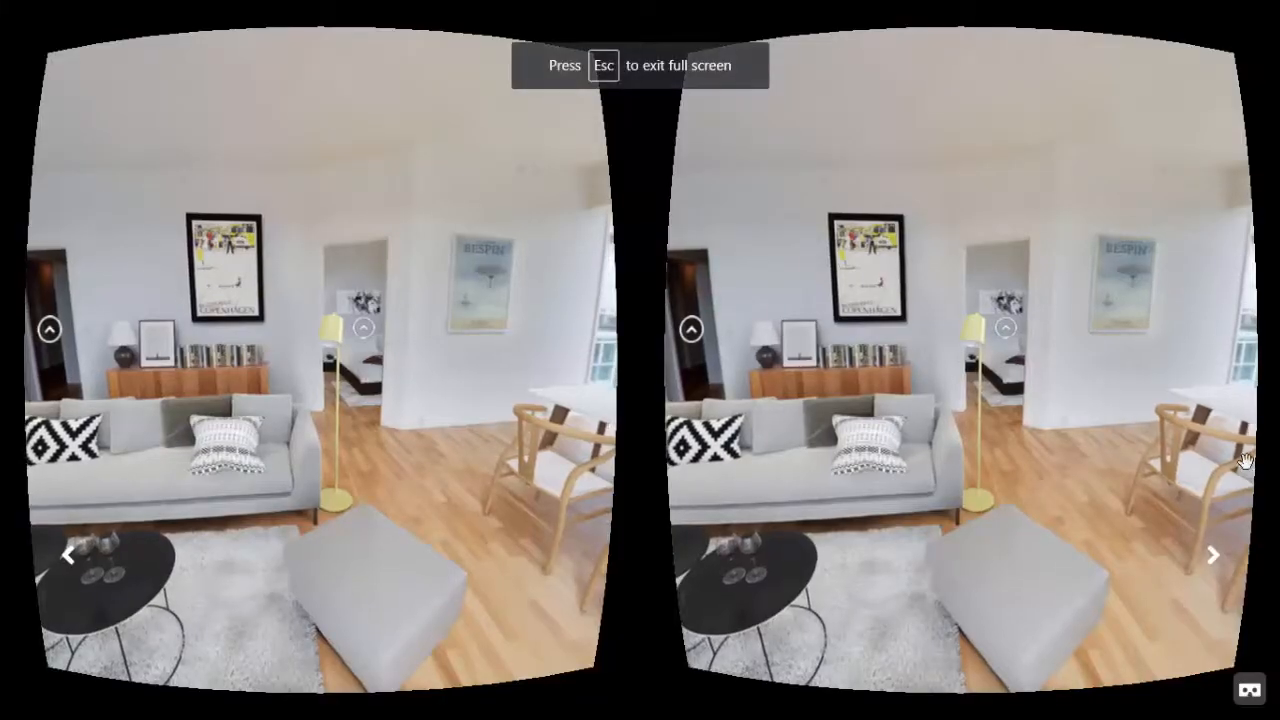